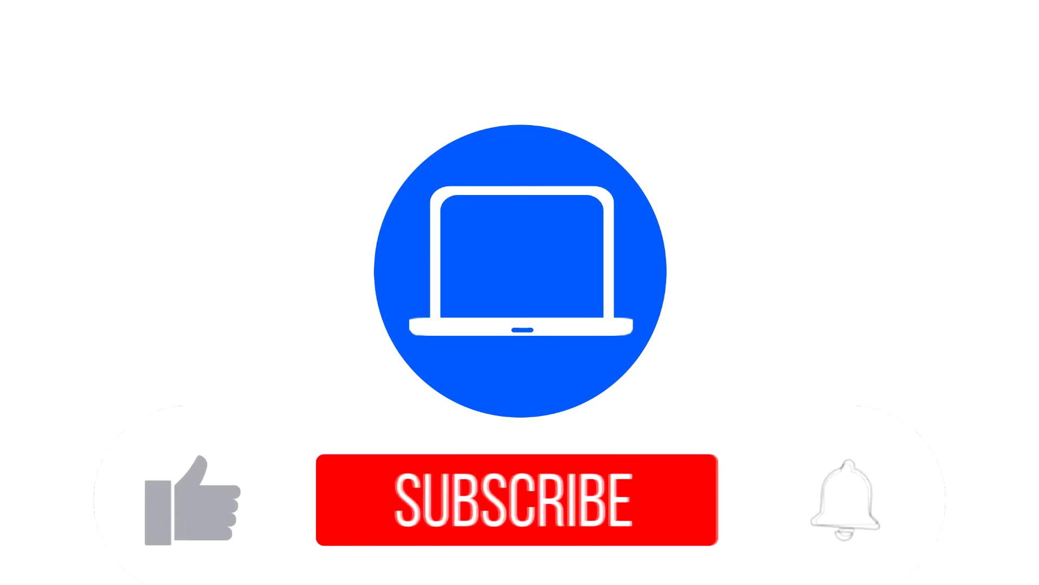
Activate the Subscribe prompt so it shows SUBSCRIBED with like and bell enabled.
left_click(519, 499)
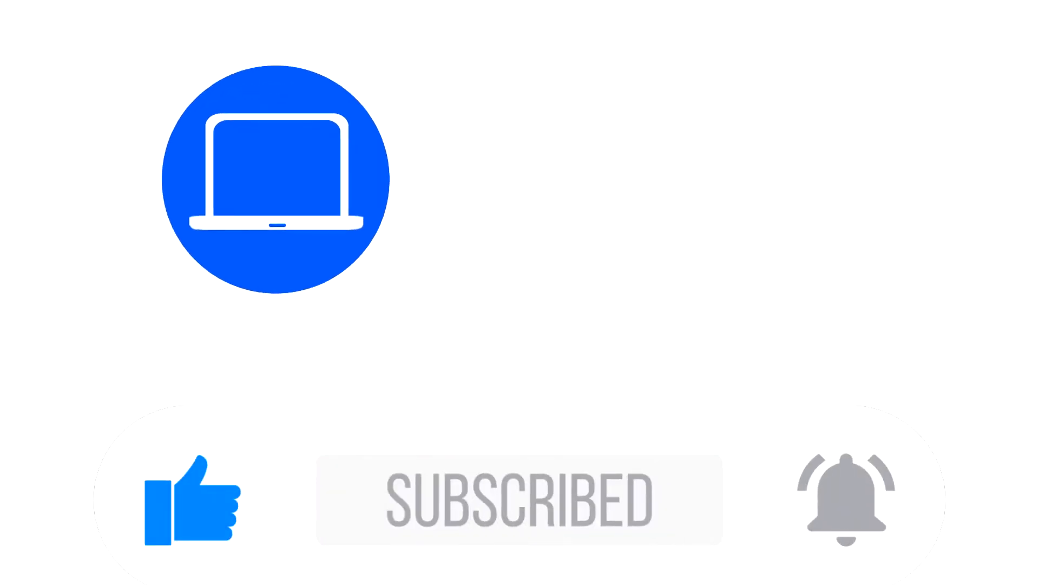